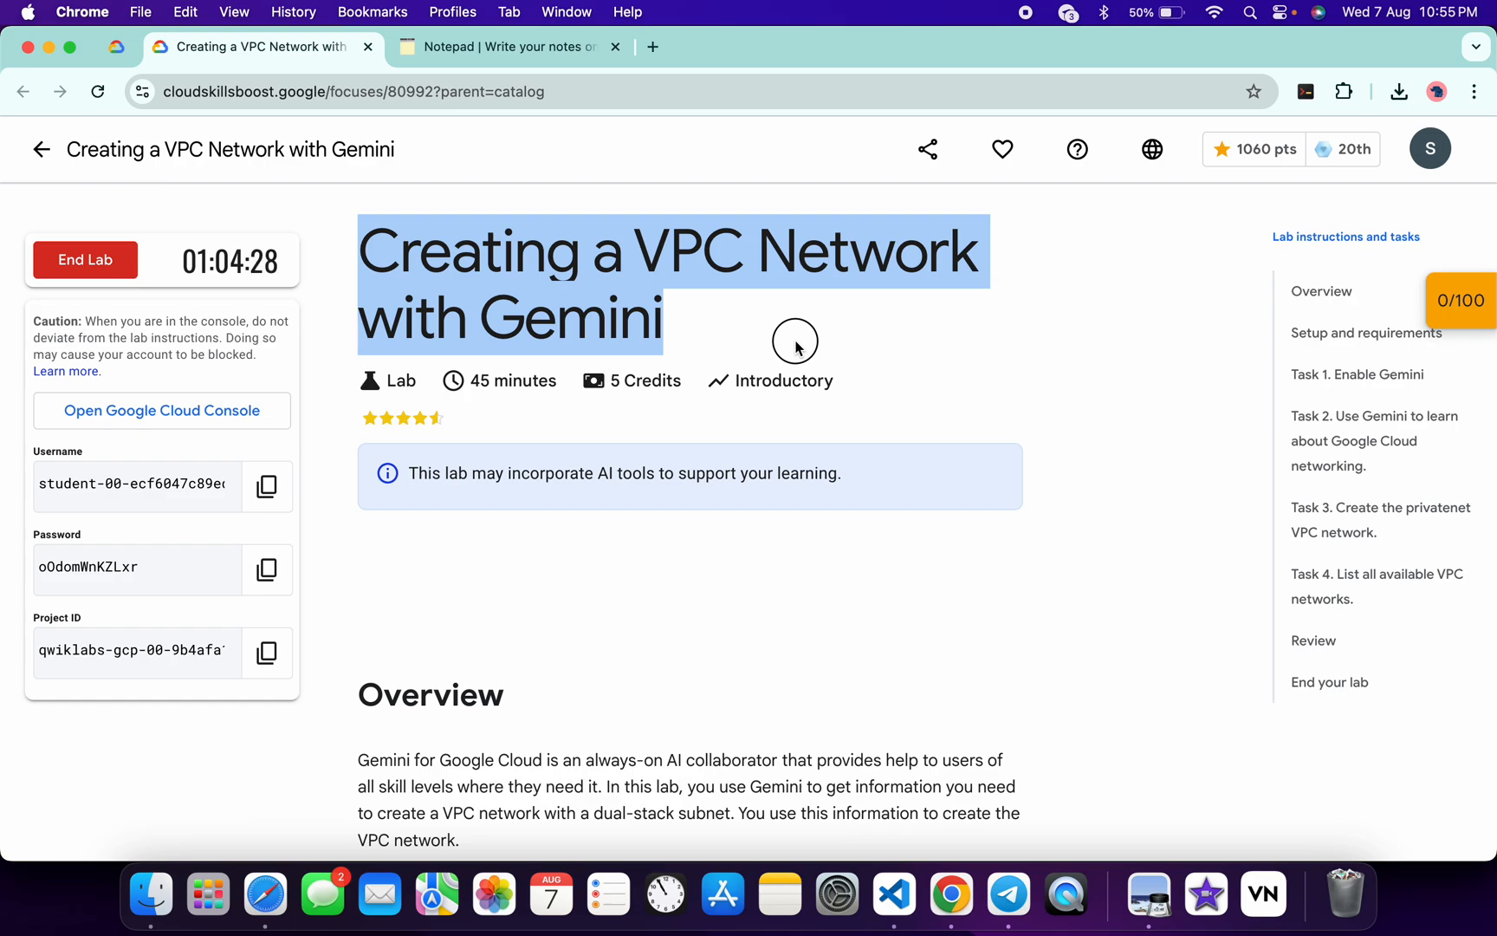
Step: Bring up the Cloud Console, then return to the lab instructions after glancing at the notes
{"action": "left_click", "coordinate": [161, 409]}
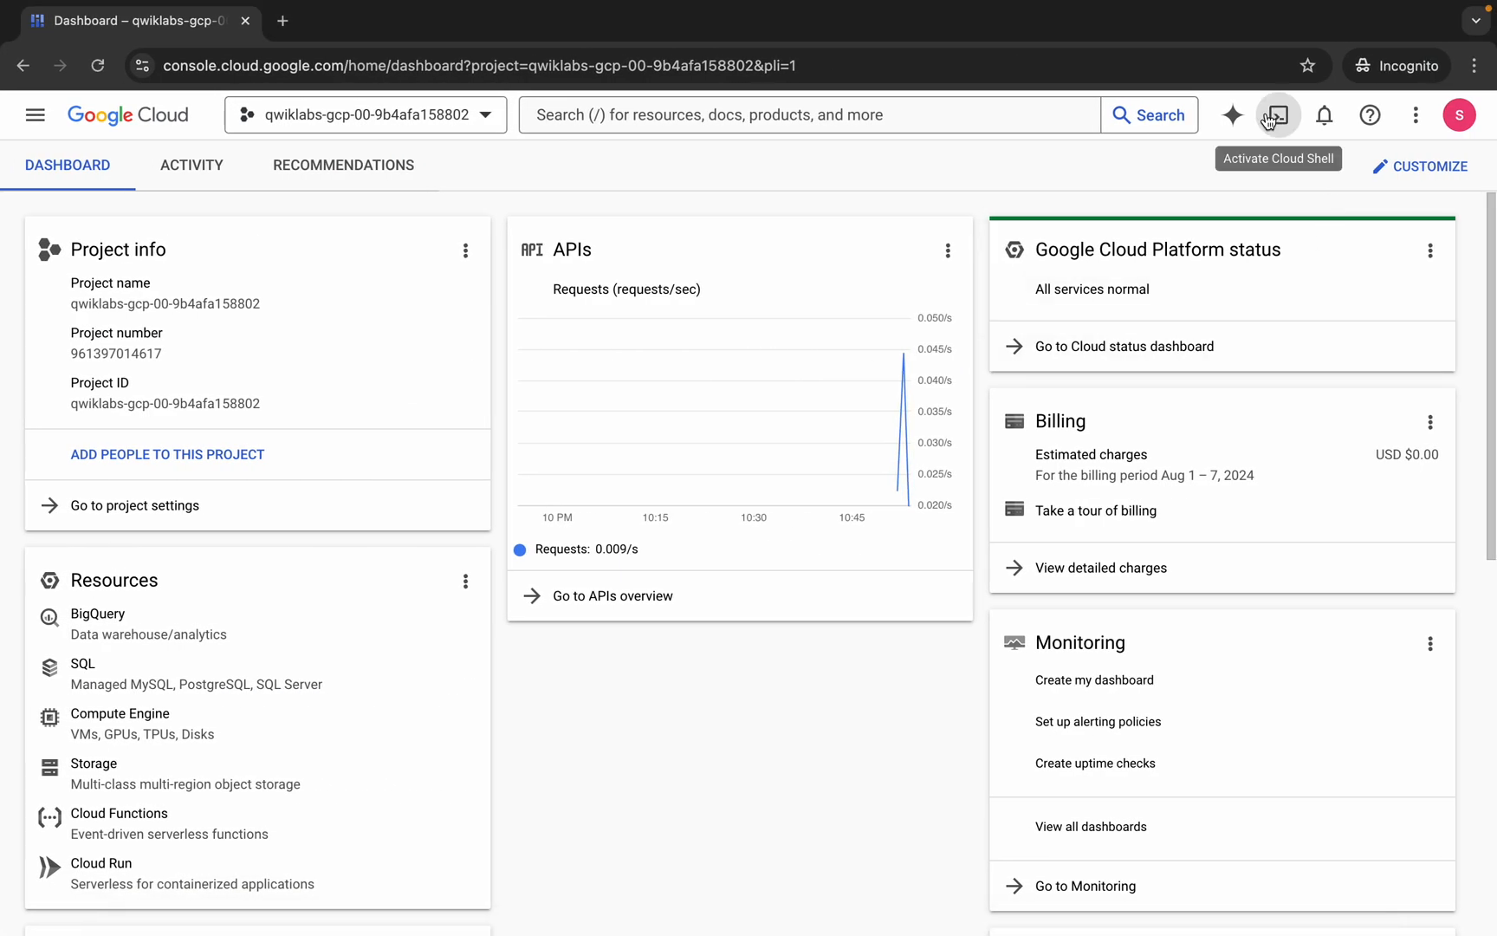
{"action": "left_click", "coordinate": [1276, 114]}
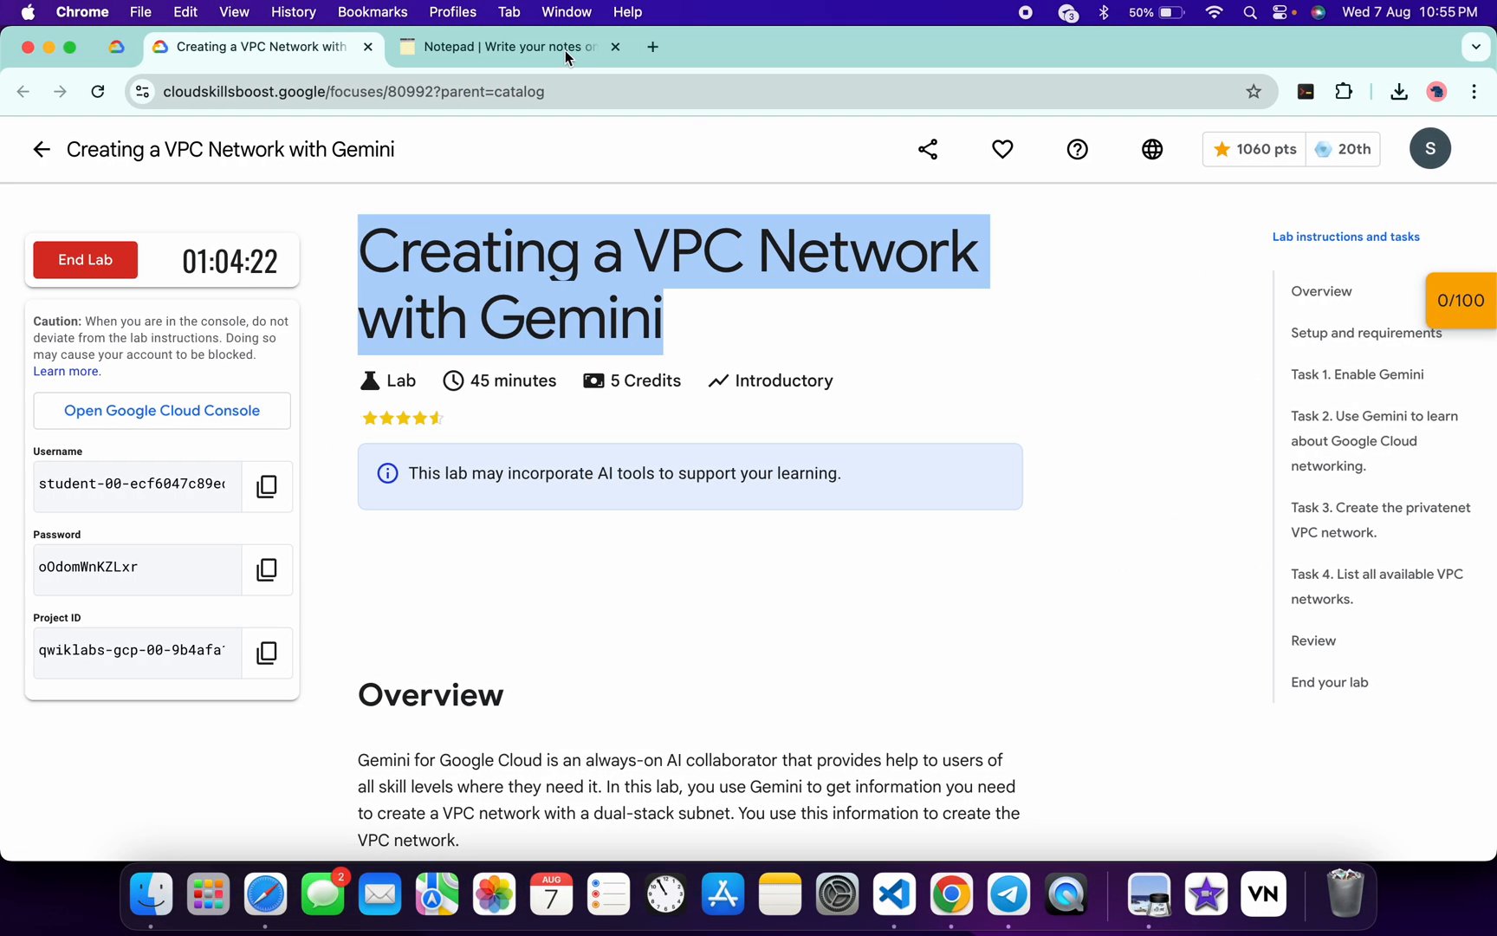
{"action": "left_click", "coordinate": [506, 46]}
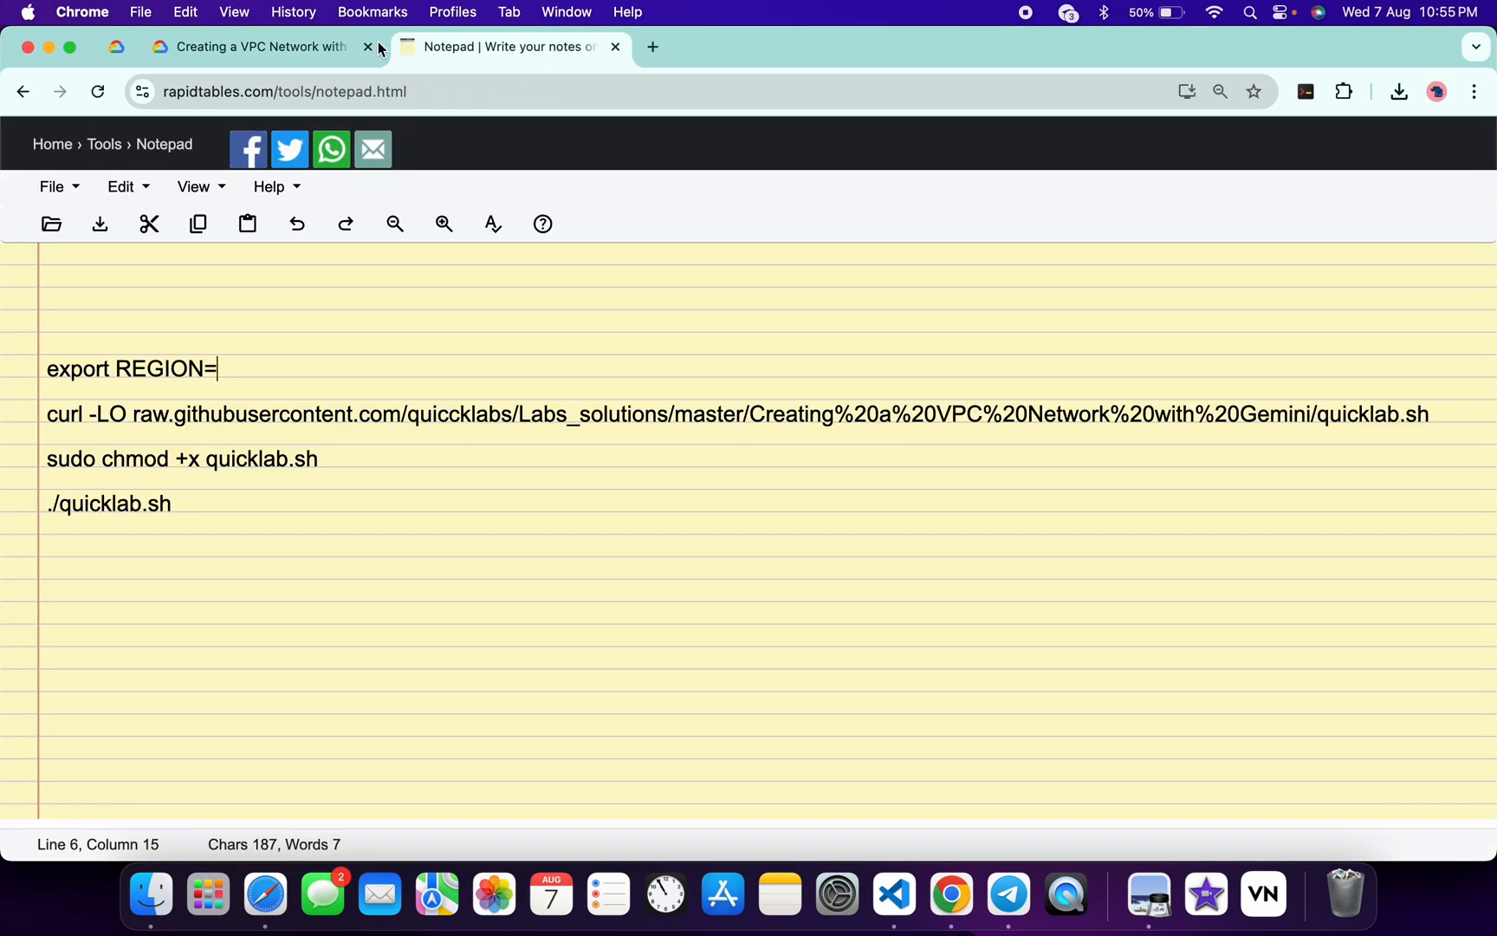
{"action": "left_click", "coordinate": [258, 46]}
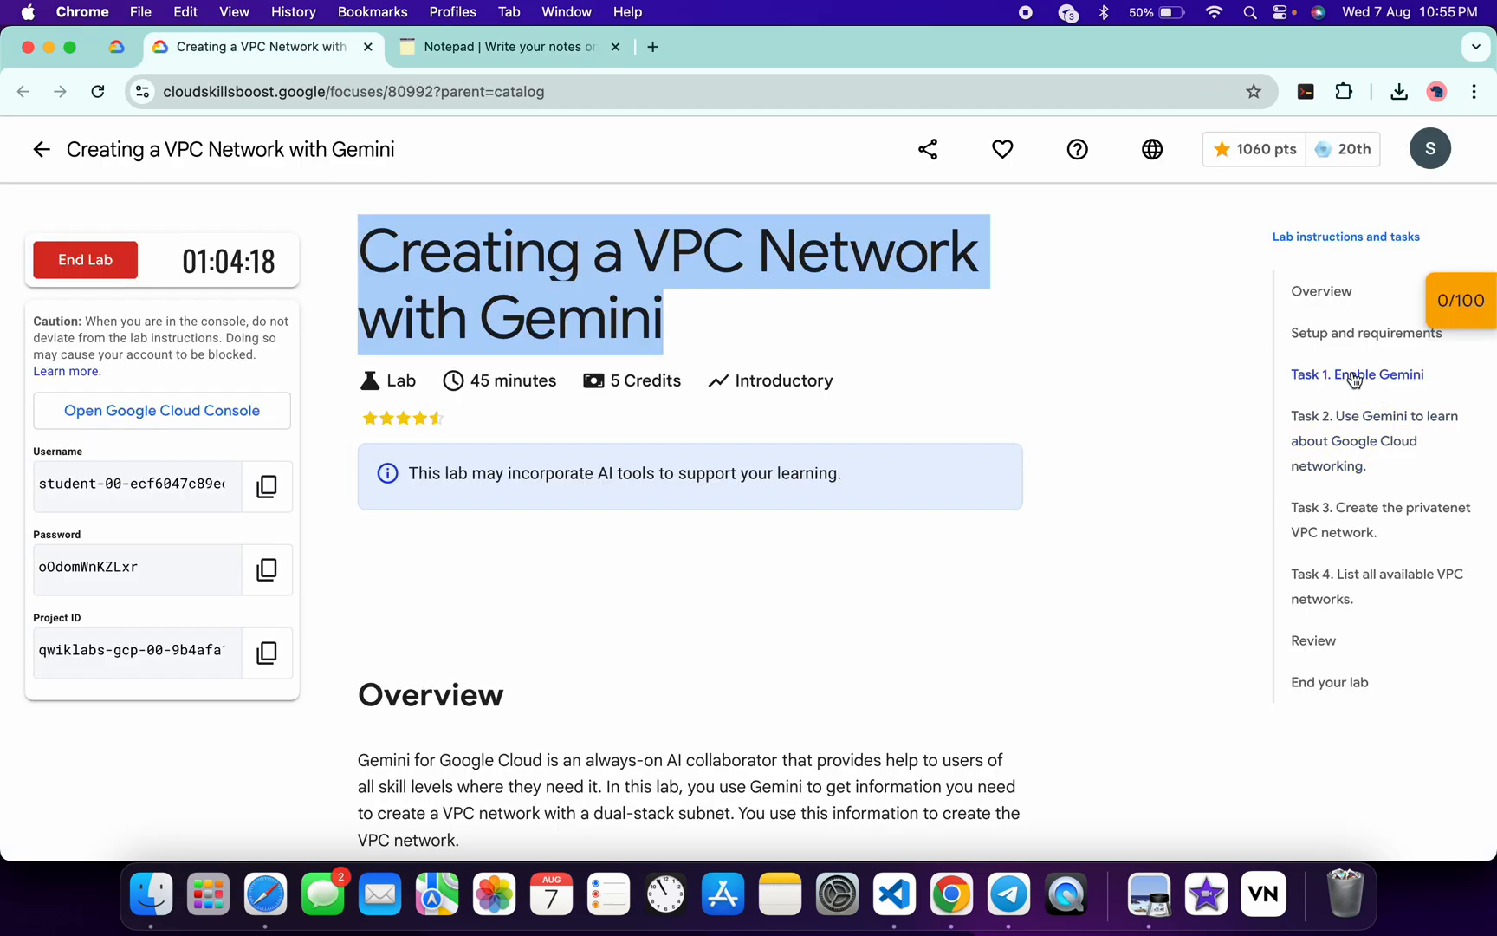
Step: Copy the Task 1 region value us-east4 into the notes
{"action": "left_click", "coordinate": [1357, 374]}
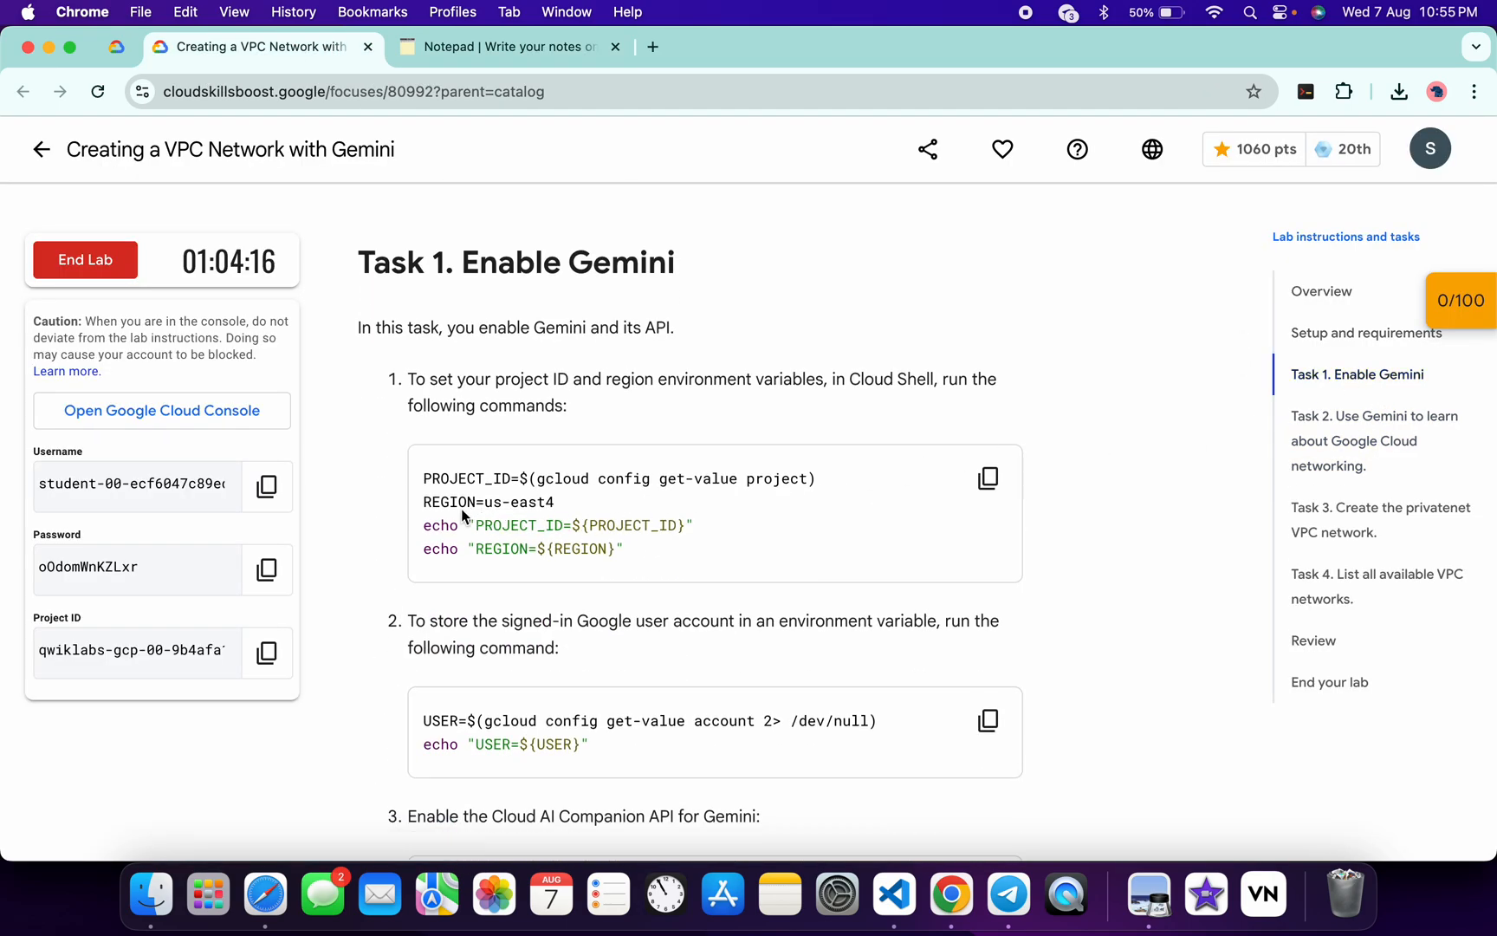
{"action": "double_click", "coordinate": [517, 503]}
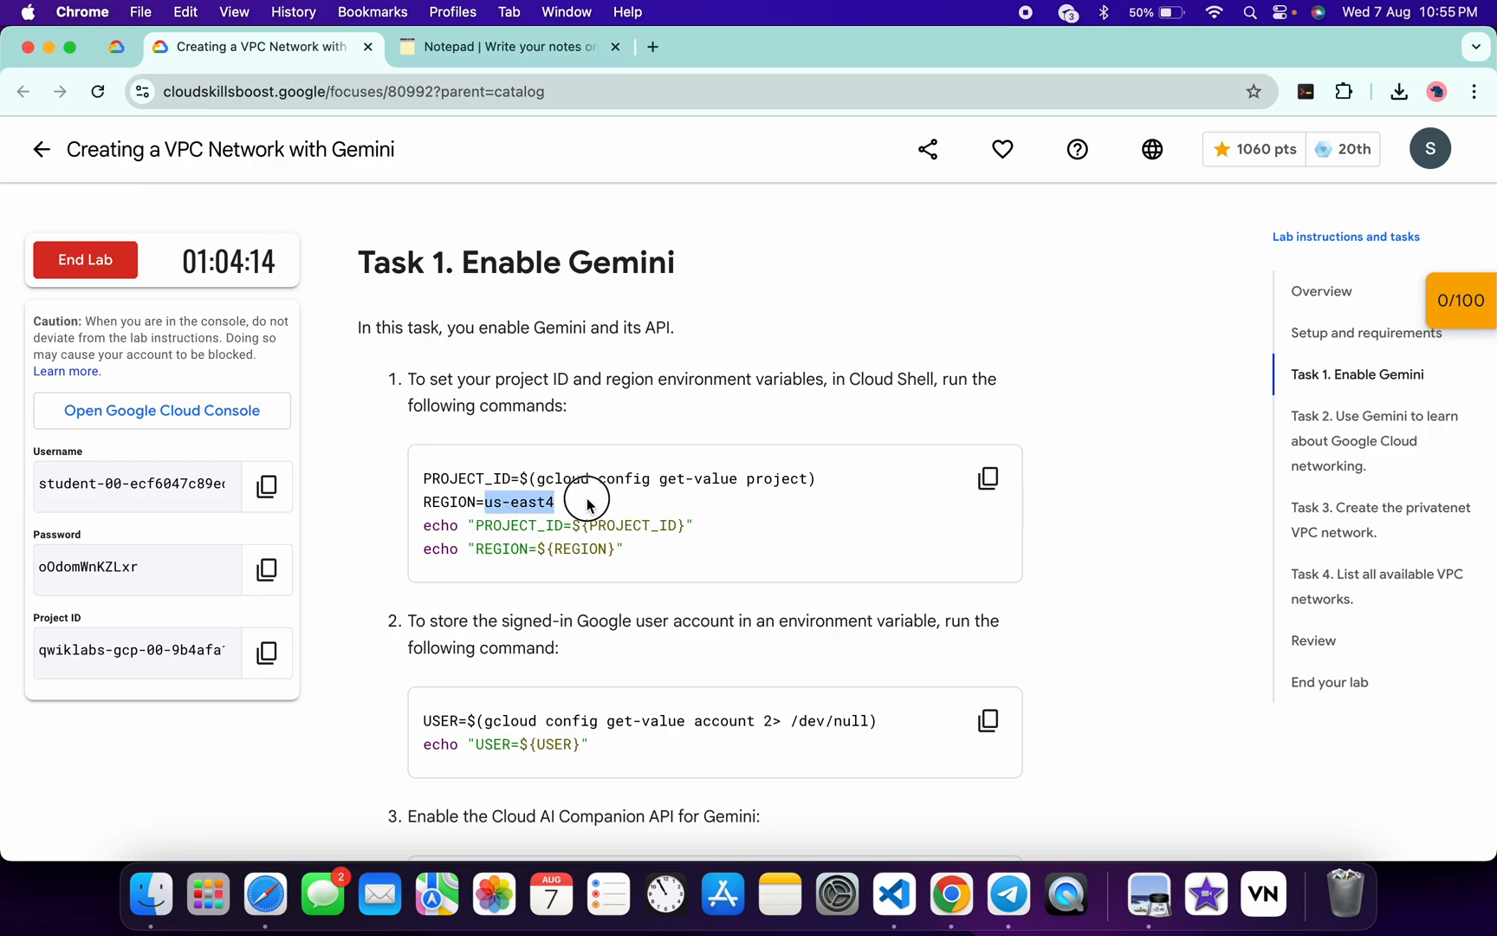
{"action": "left_click", "coordinate": [502, 46]}
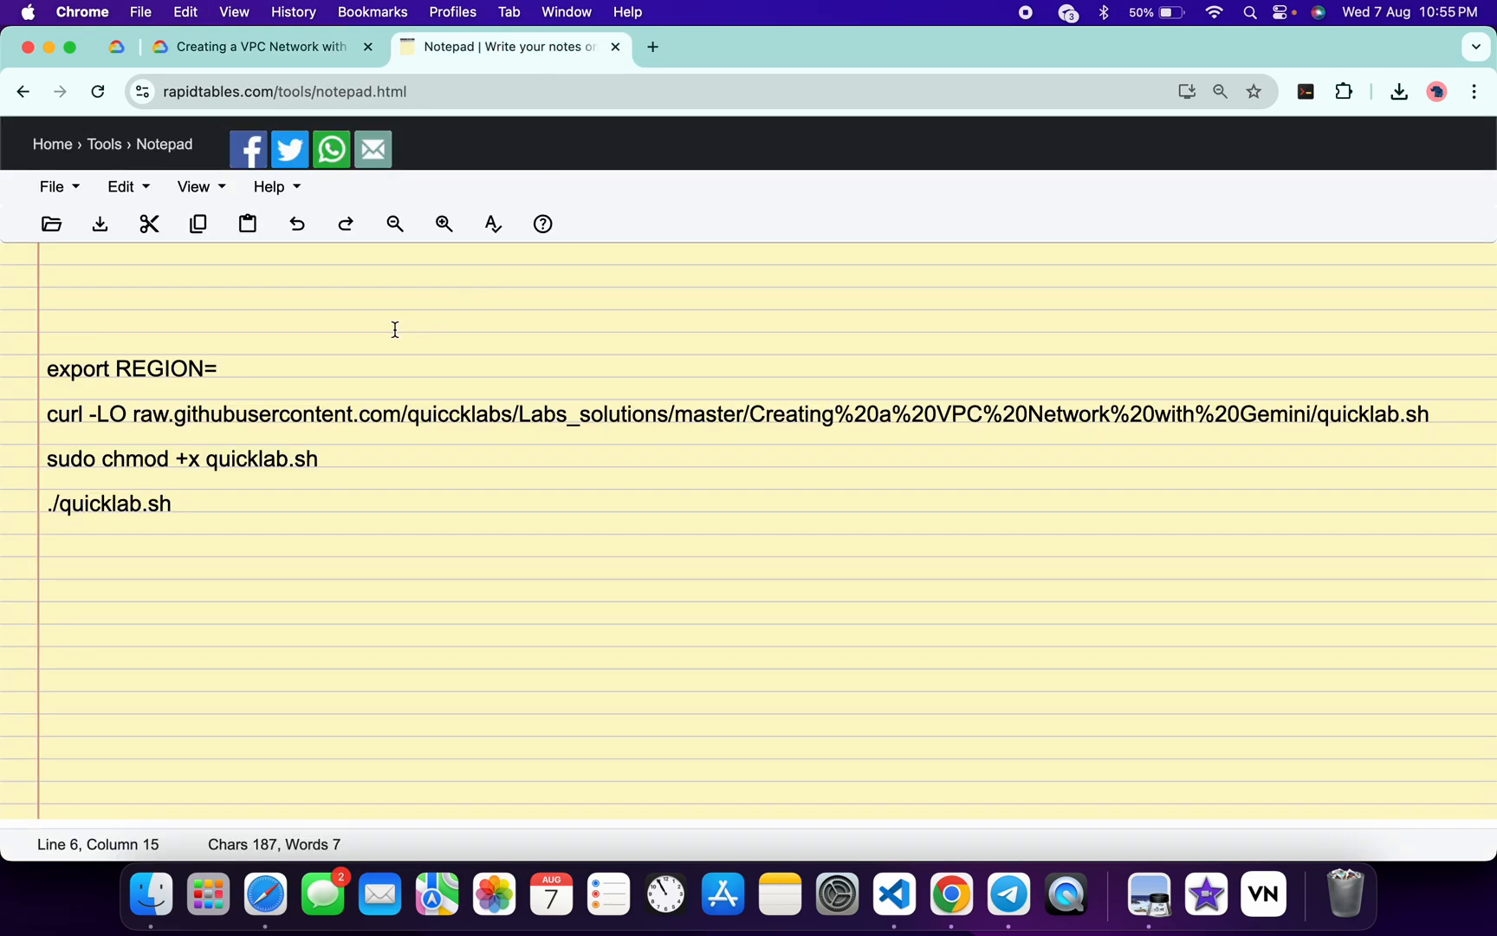
{"action": "type", "text": "us-east4"}
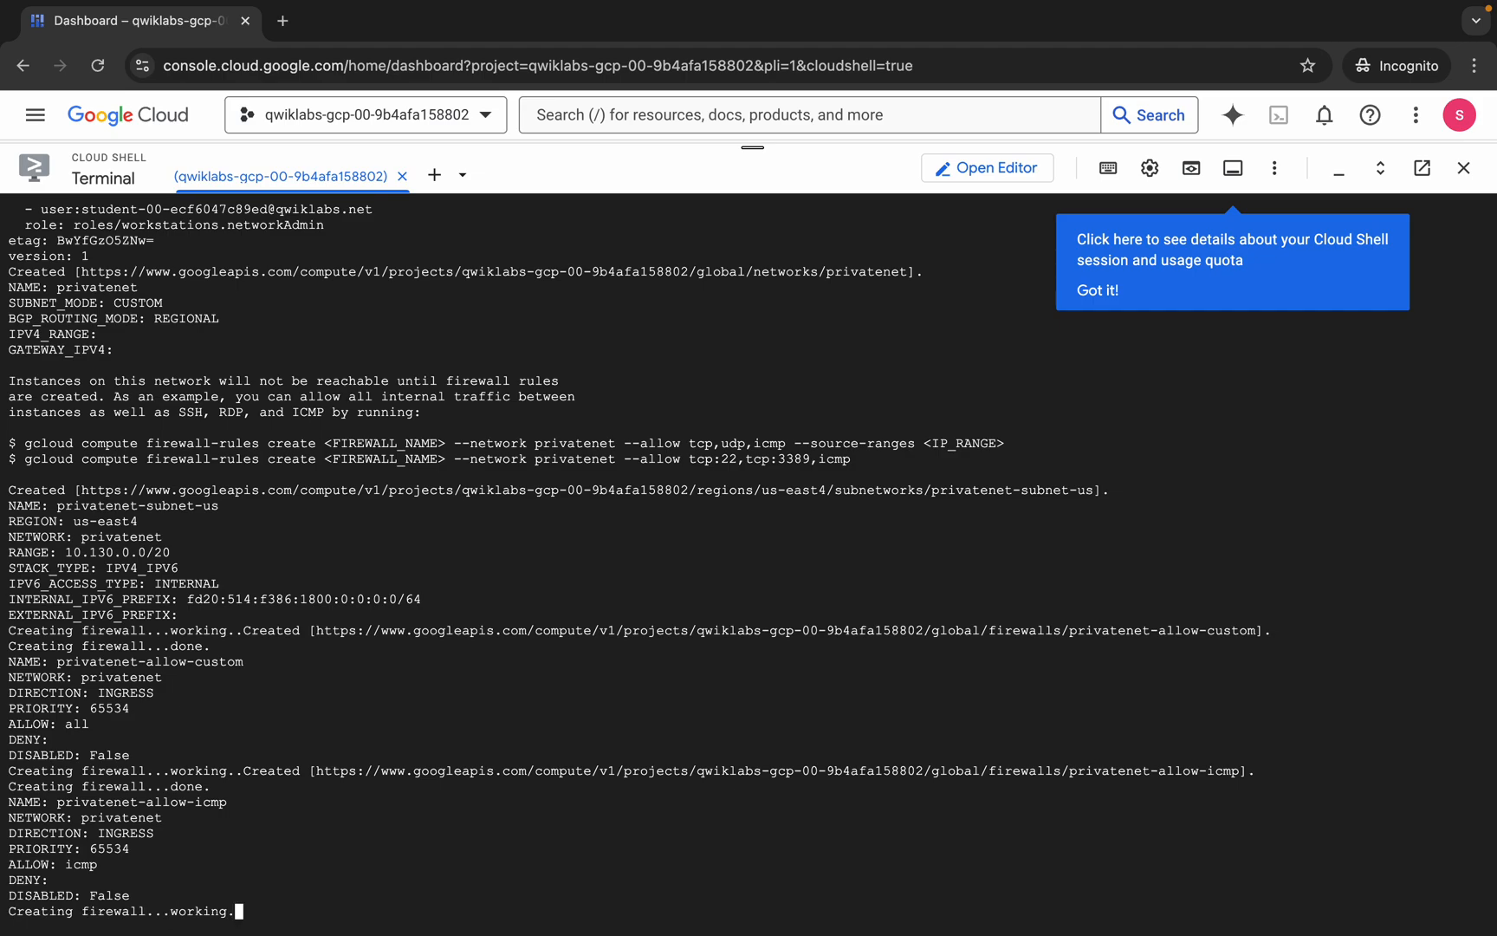
Step: Scroll the Cloud Shell output until the RDP, SSH and IPv6 firewall rules finish and the prompt returns
{"action": "scroll", "scroll_direction": "down", "scroll_amount": 3}
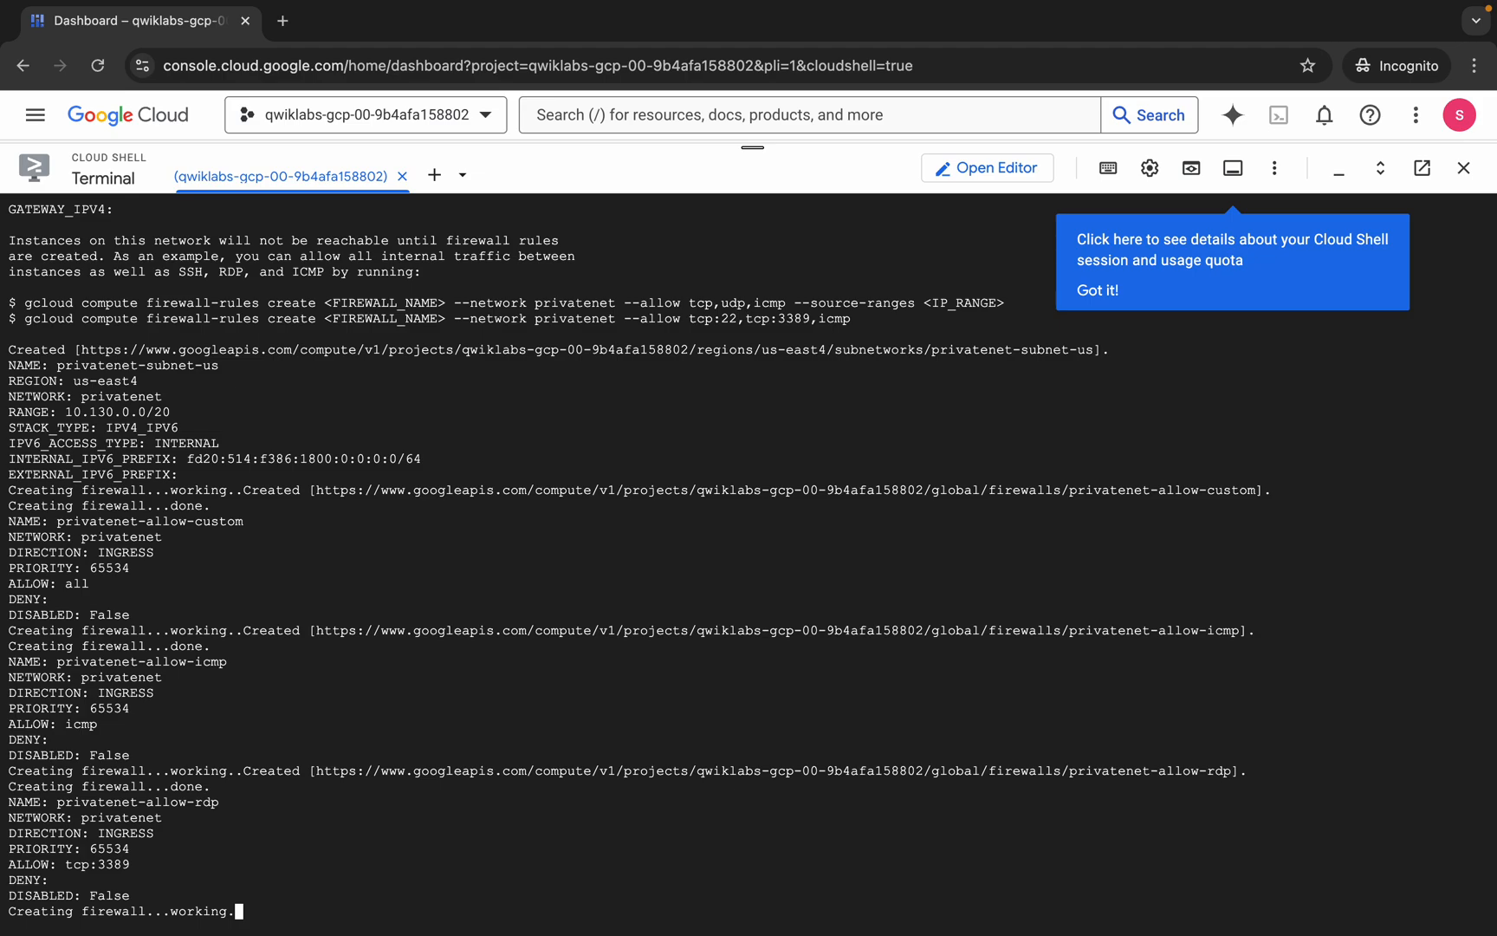
{"action": "scroll", "scroll_direction": "down", "scroll_amount": 3}
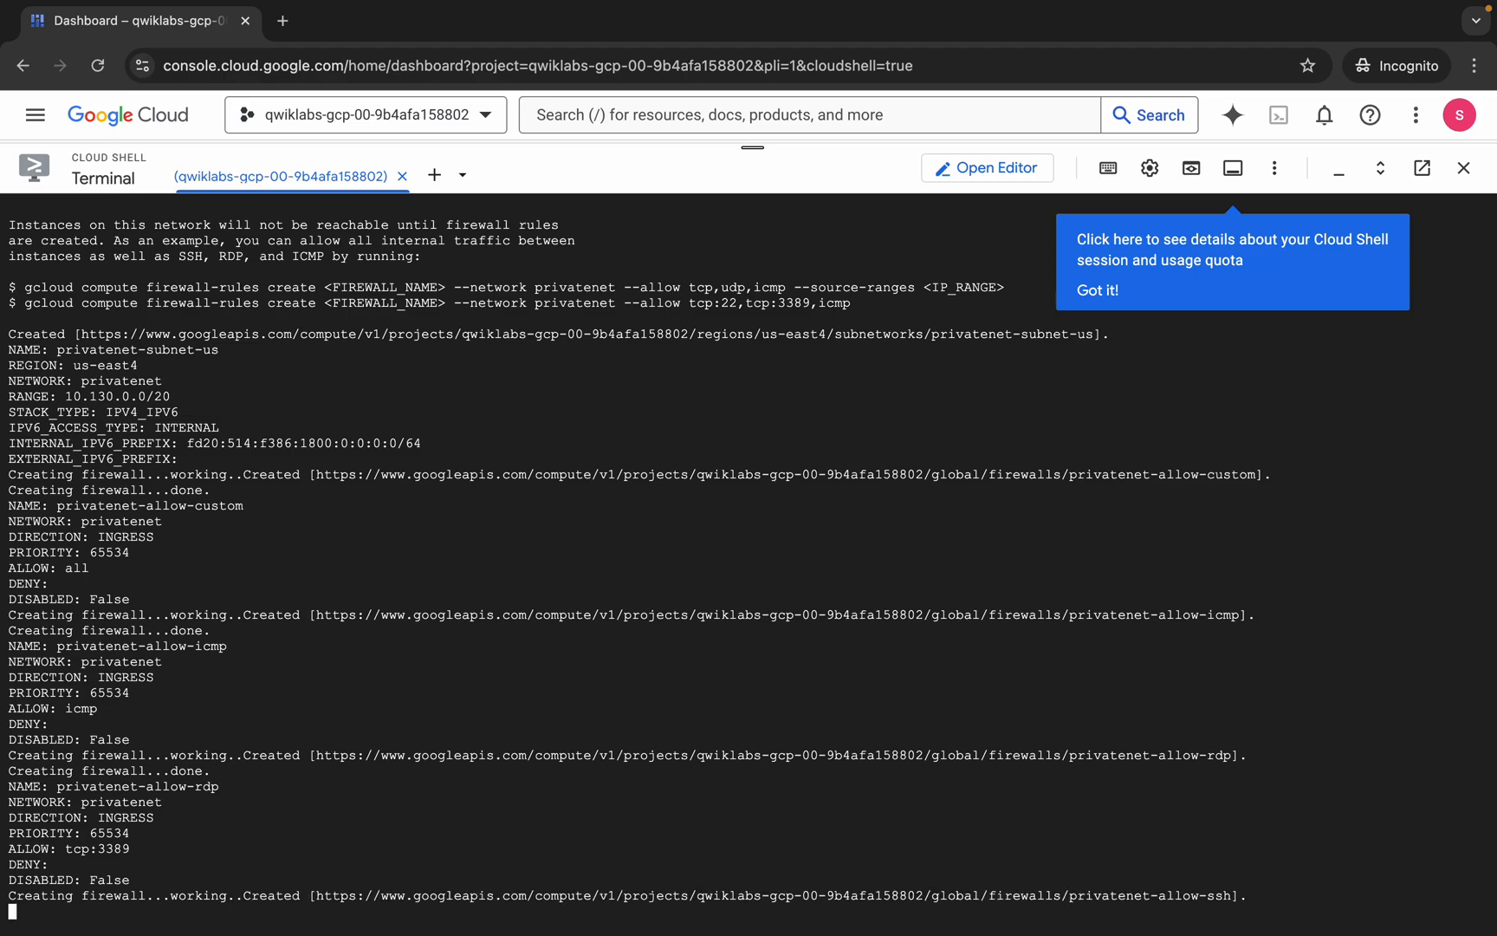
{"action": "scroll", "scroll_direction": "down", "scroll_amount": 3}
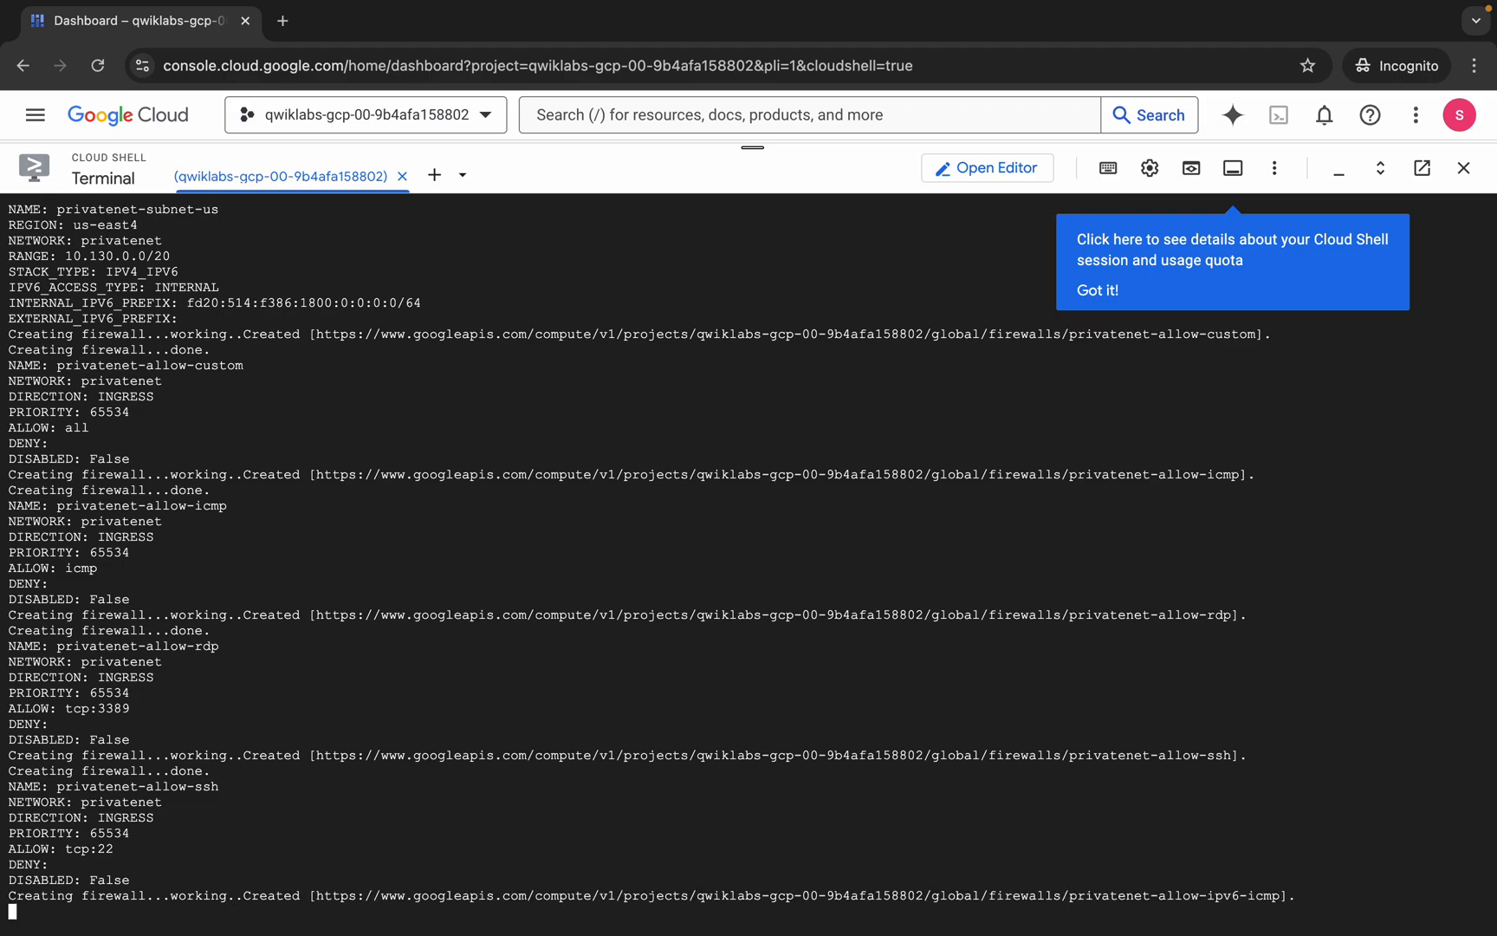
{"action": "scroll", "scroll_direction": "down", "scroll_amount": 3}
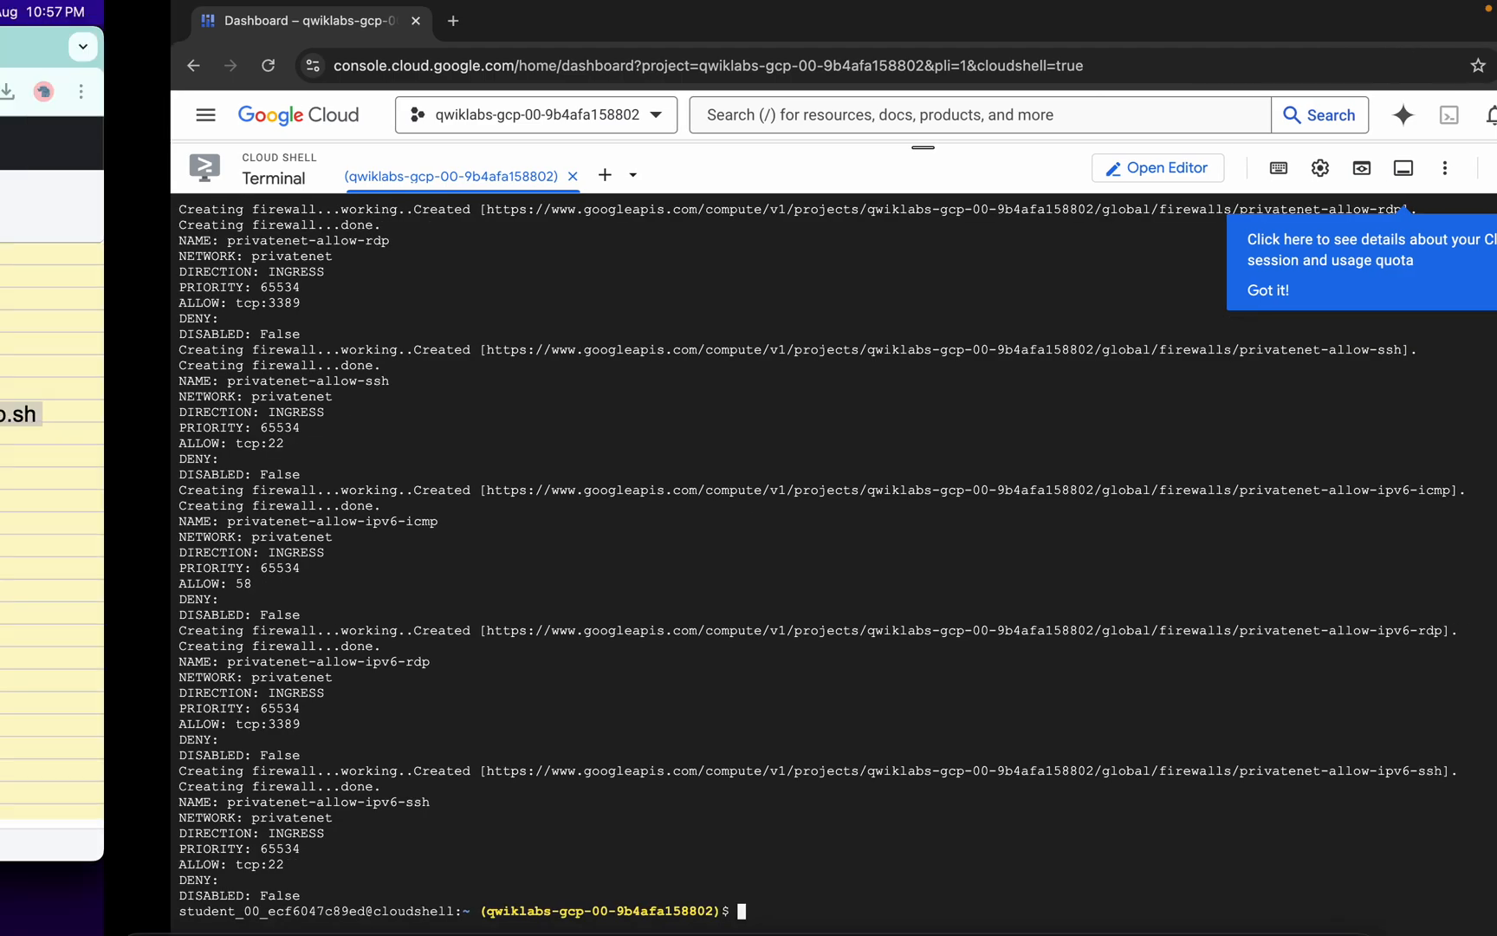
Step: Run Check my progress for the Configuring the privatenet VPC network checkpoint
{"action": "left_click", "coordinate": [258, 45]}
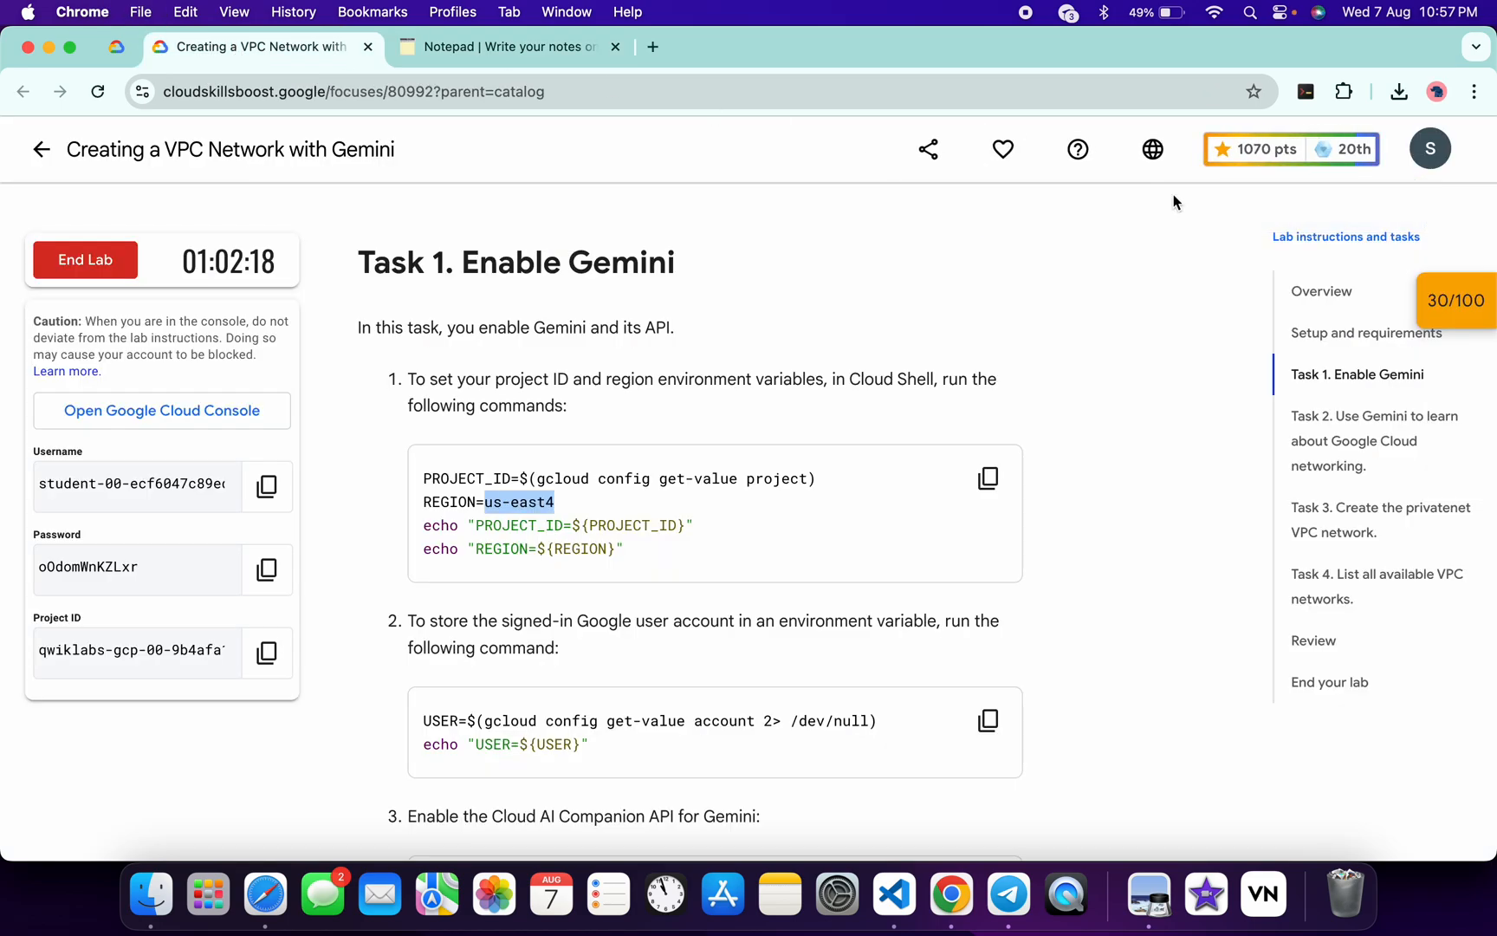
{"action": "left_click", "coordinate": [1366, 333]}
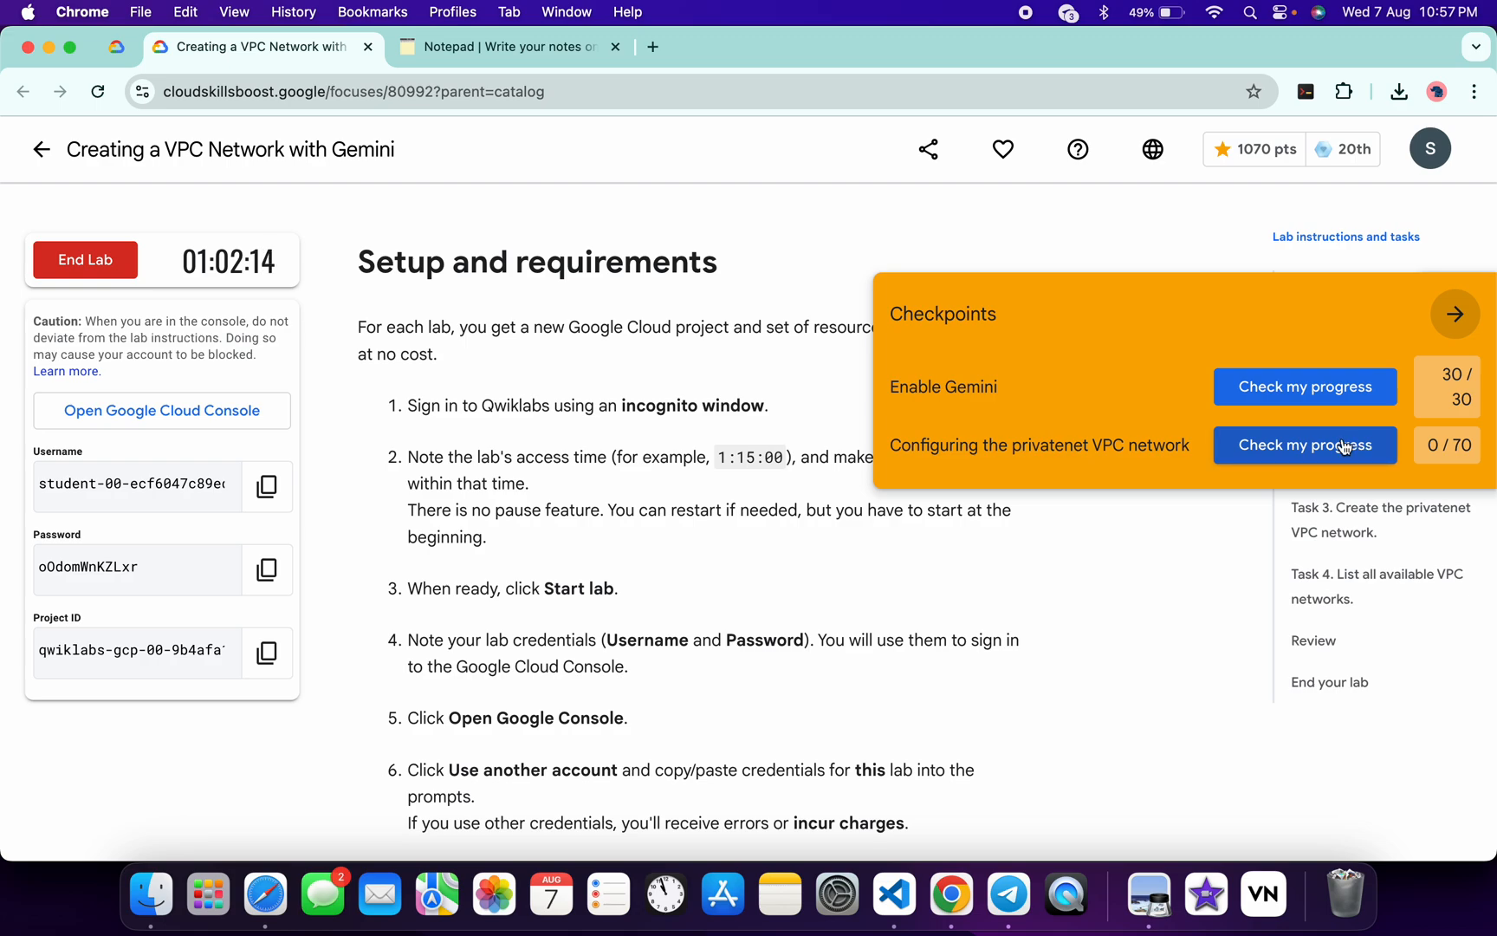
{"action": "left_click", "coordinate": [1303, 445]}
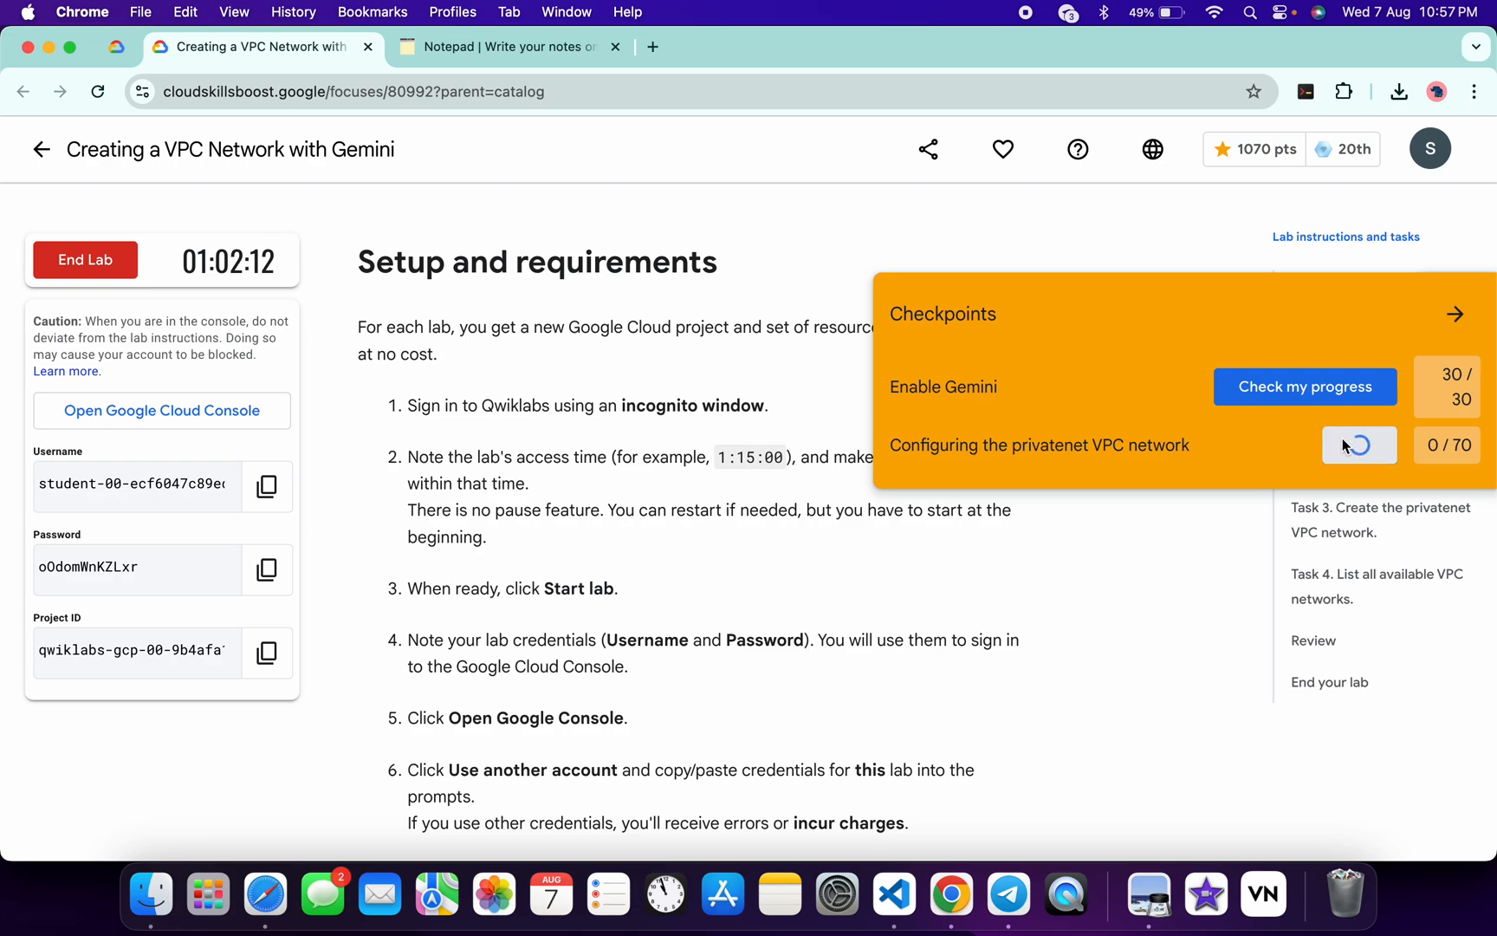